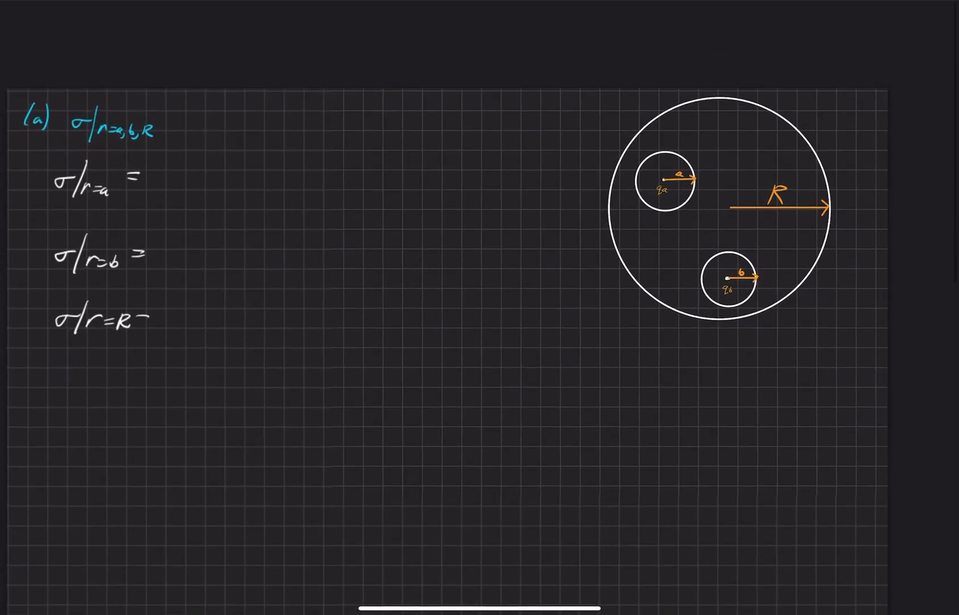
scroll(up, 3)
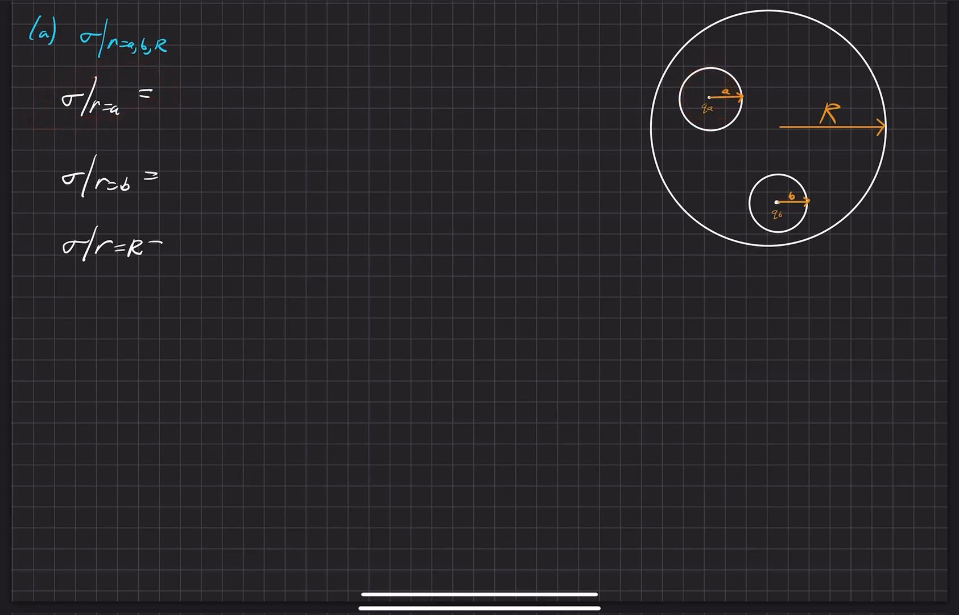
text(Q)
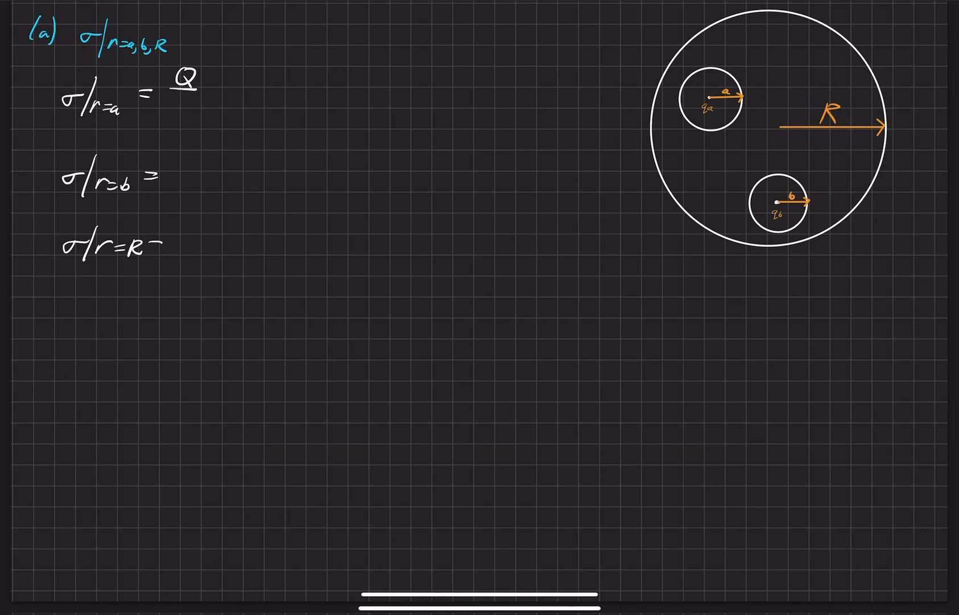
text(A =)
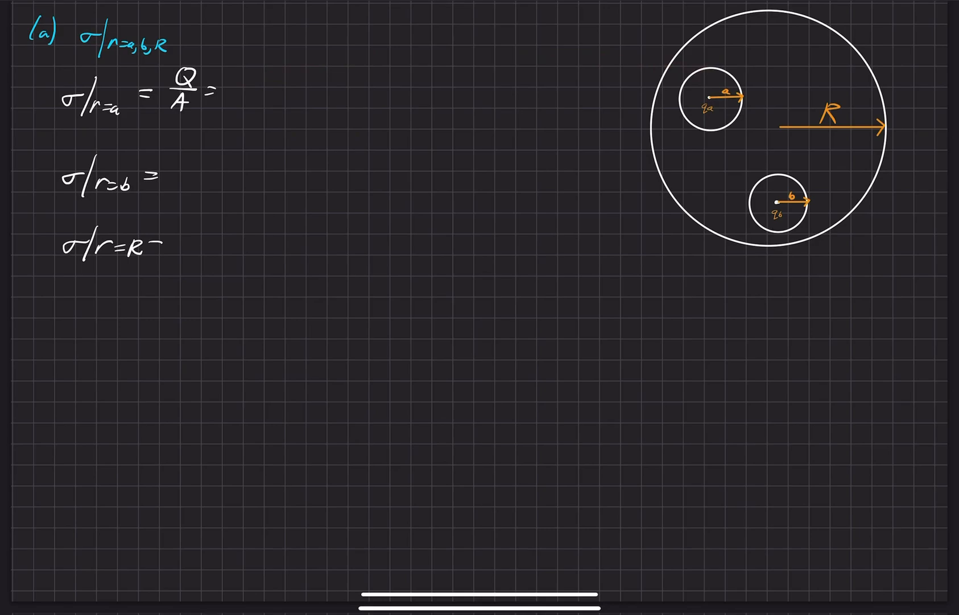
text(-qa/)
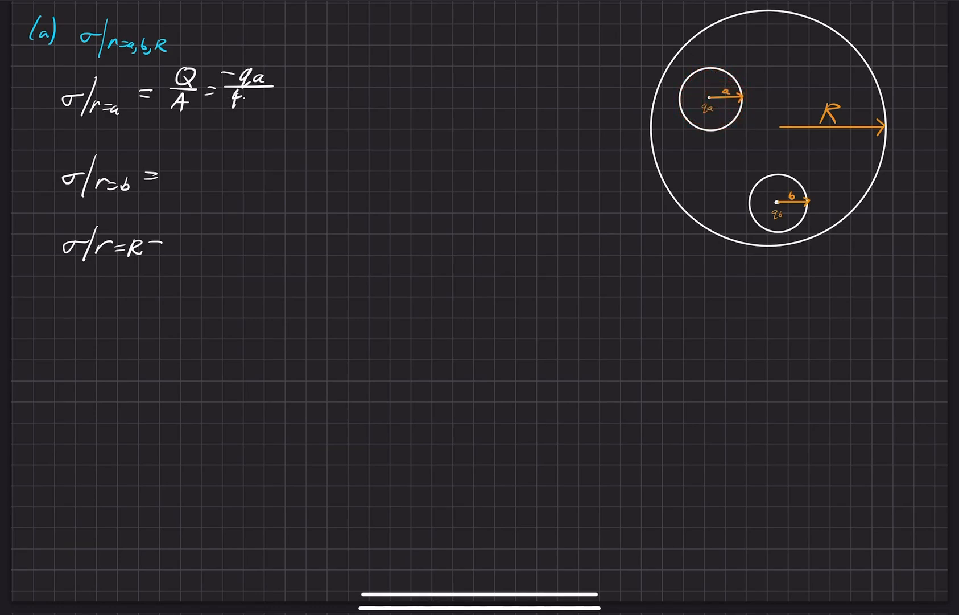
text(4πa³)
text( Q/A = -q_b/4πb³)
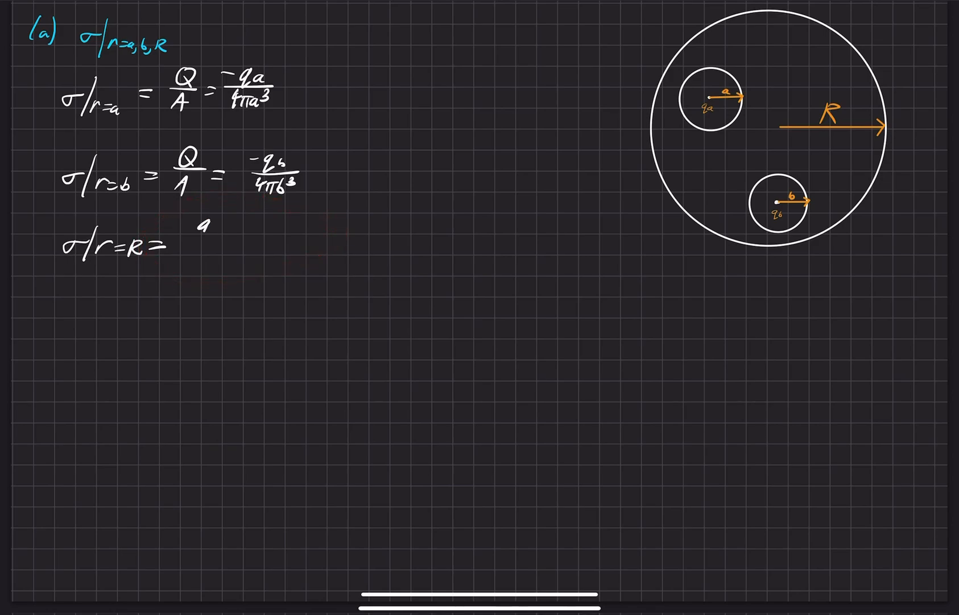
text(qa+qb/4π)
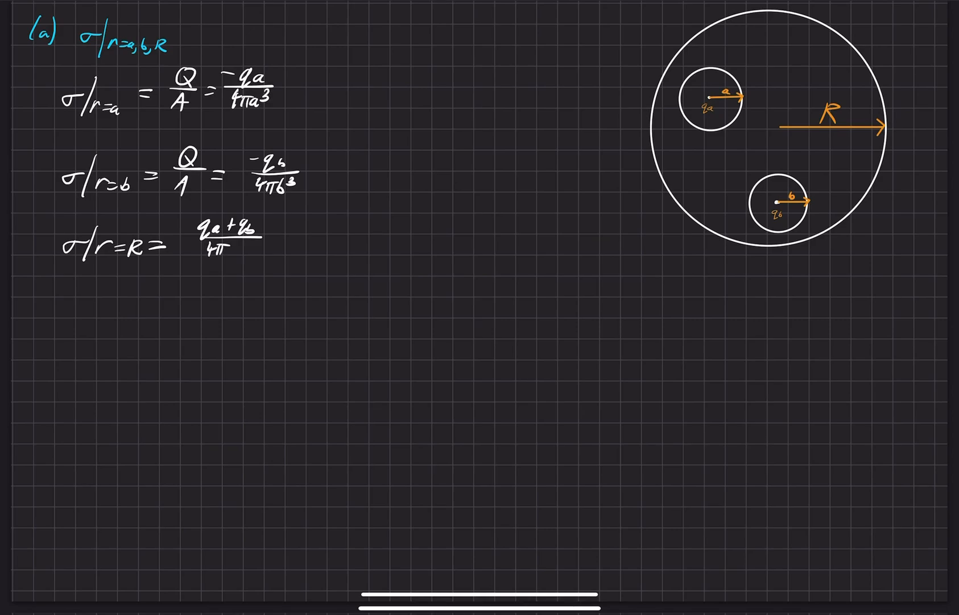
text(R³)
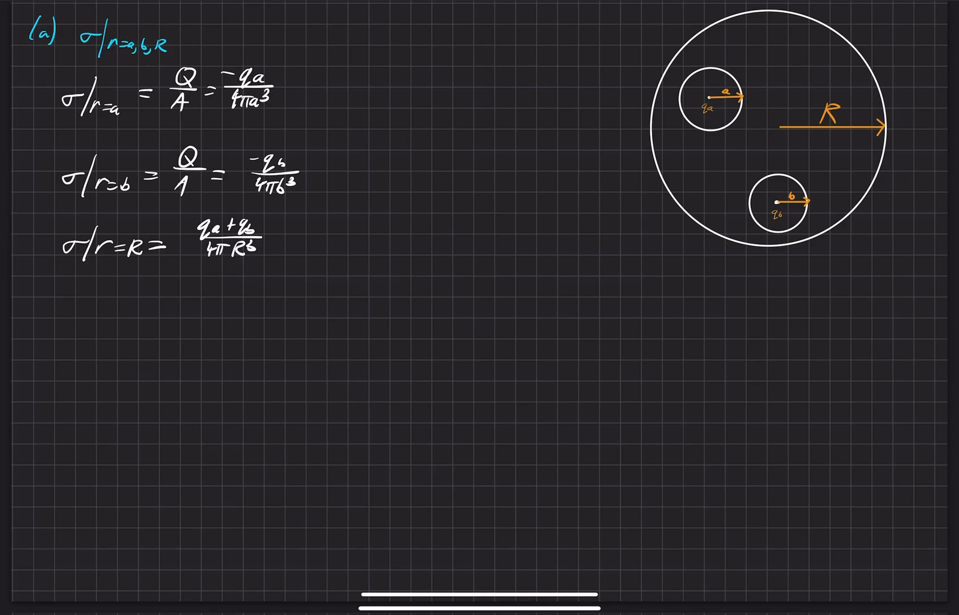